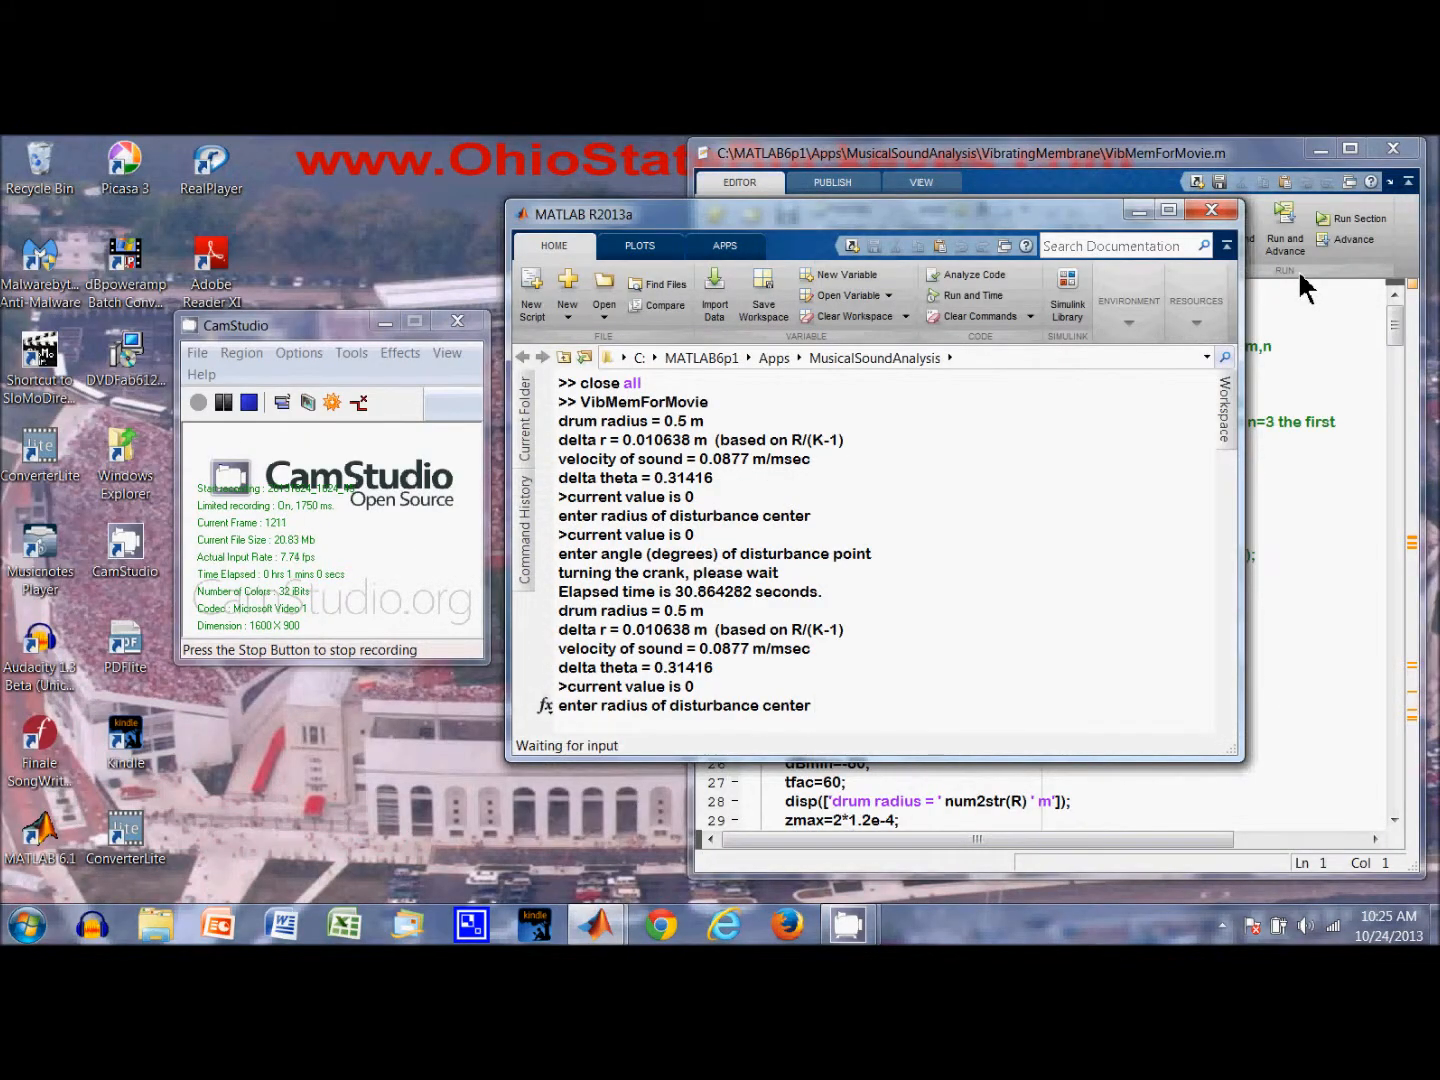
pyautogui.write('.1')
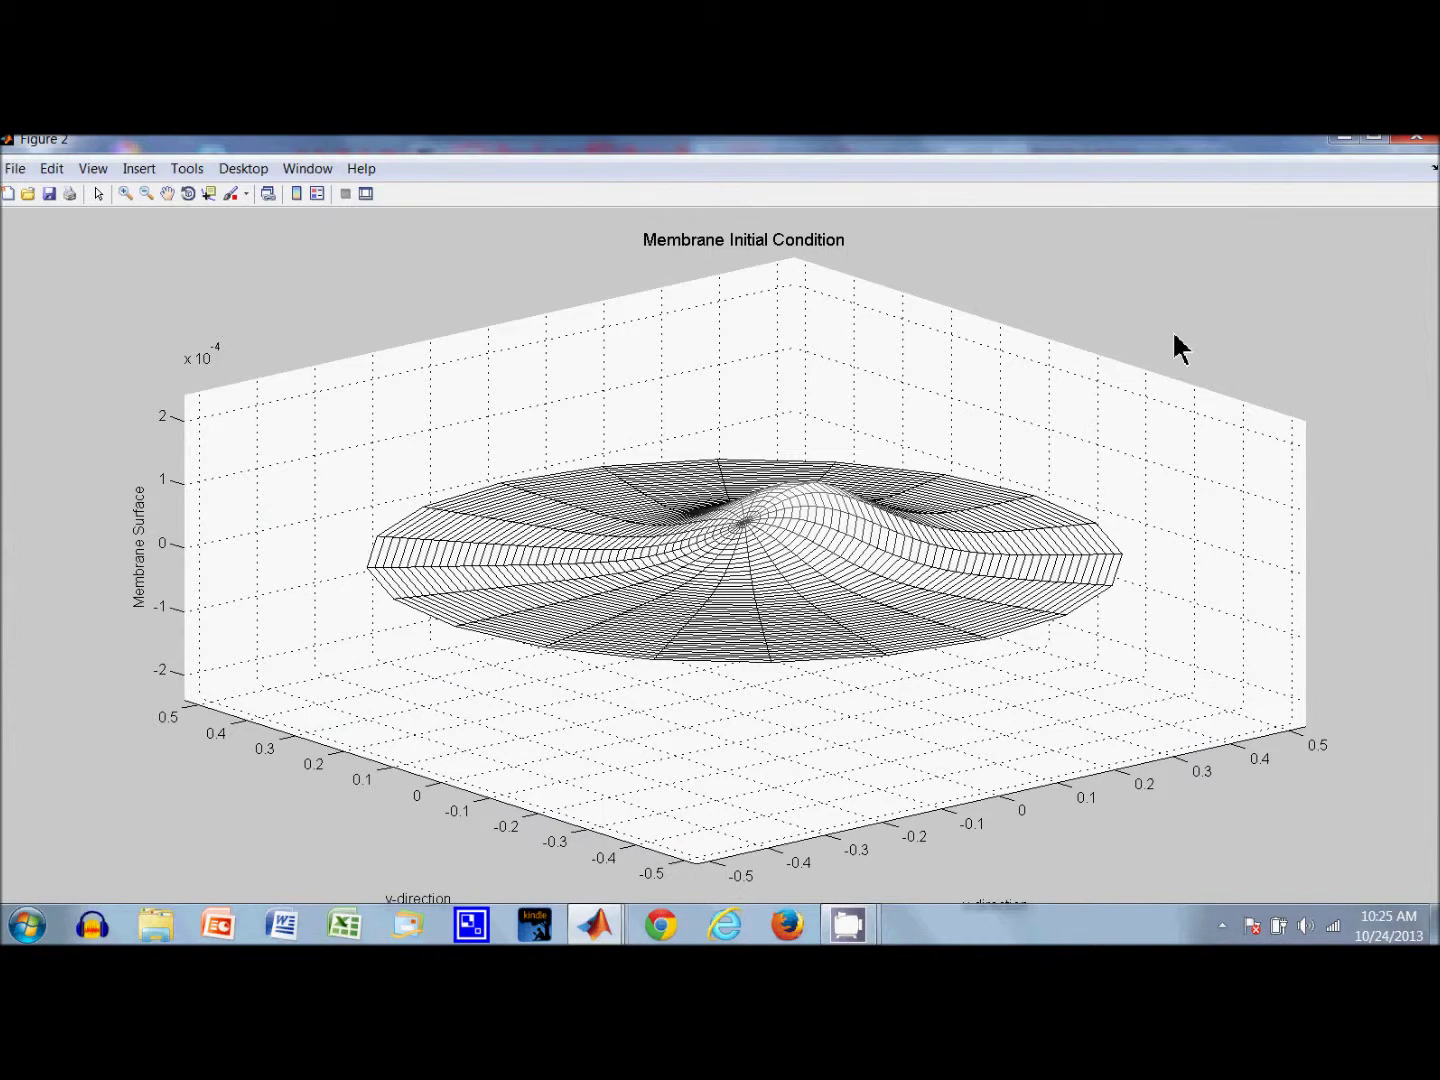
pyautogui.moveTo(795, 520)
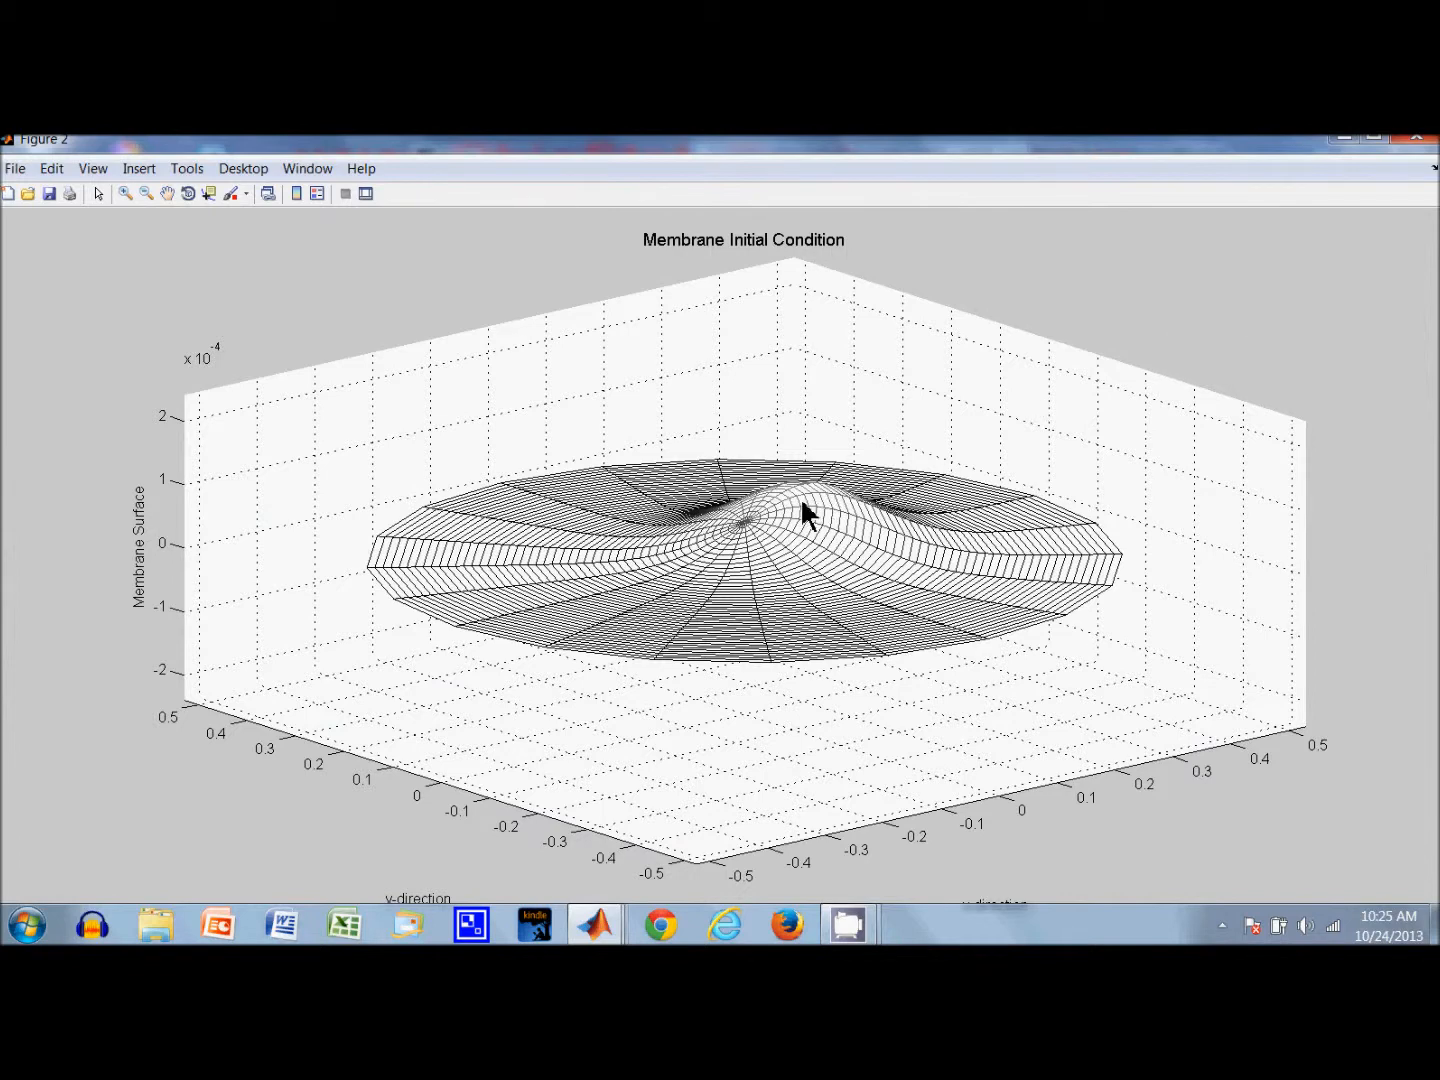
pyautogui.moveTo(1311, 299)
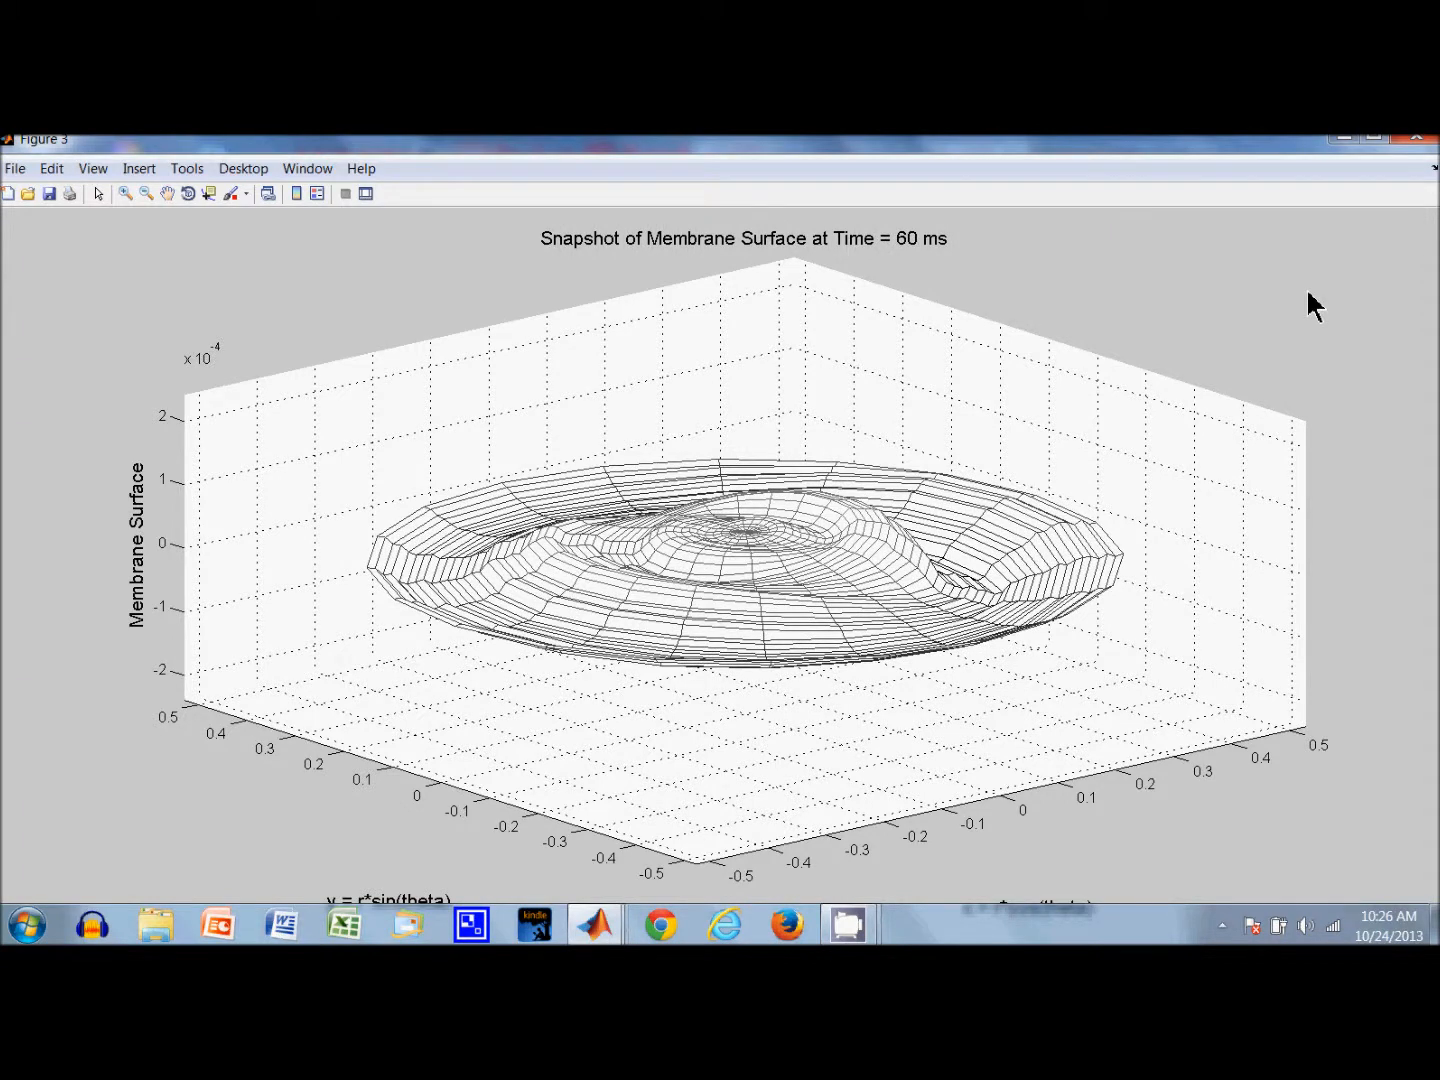
pyautogui.moveTo(1326, 340)
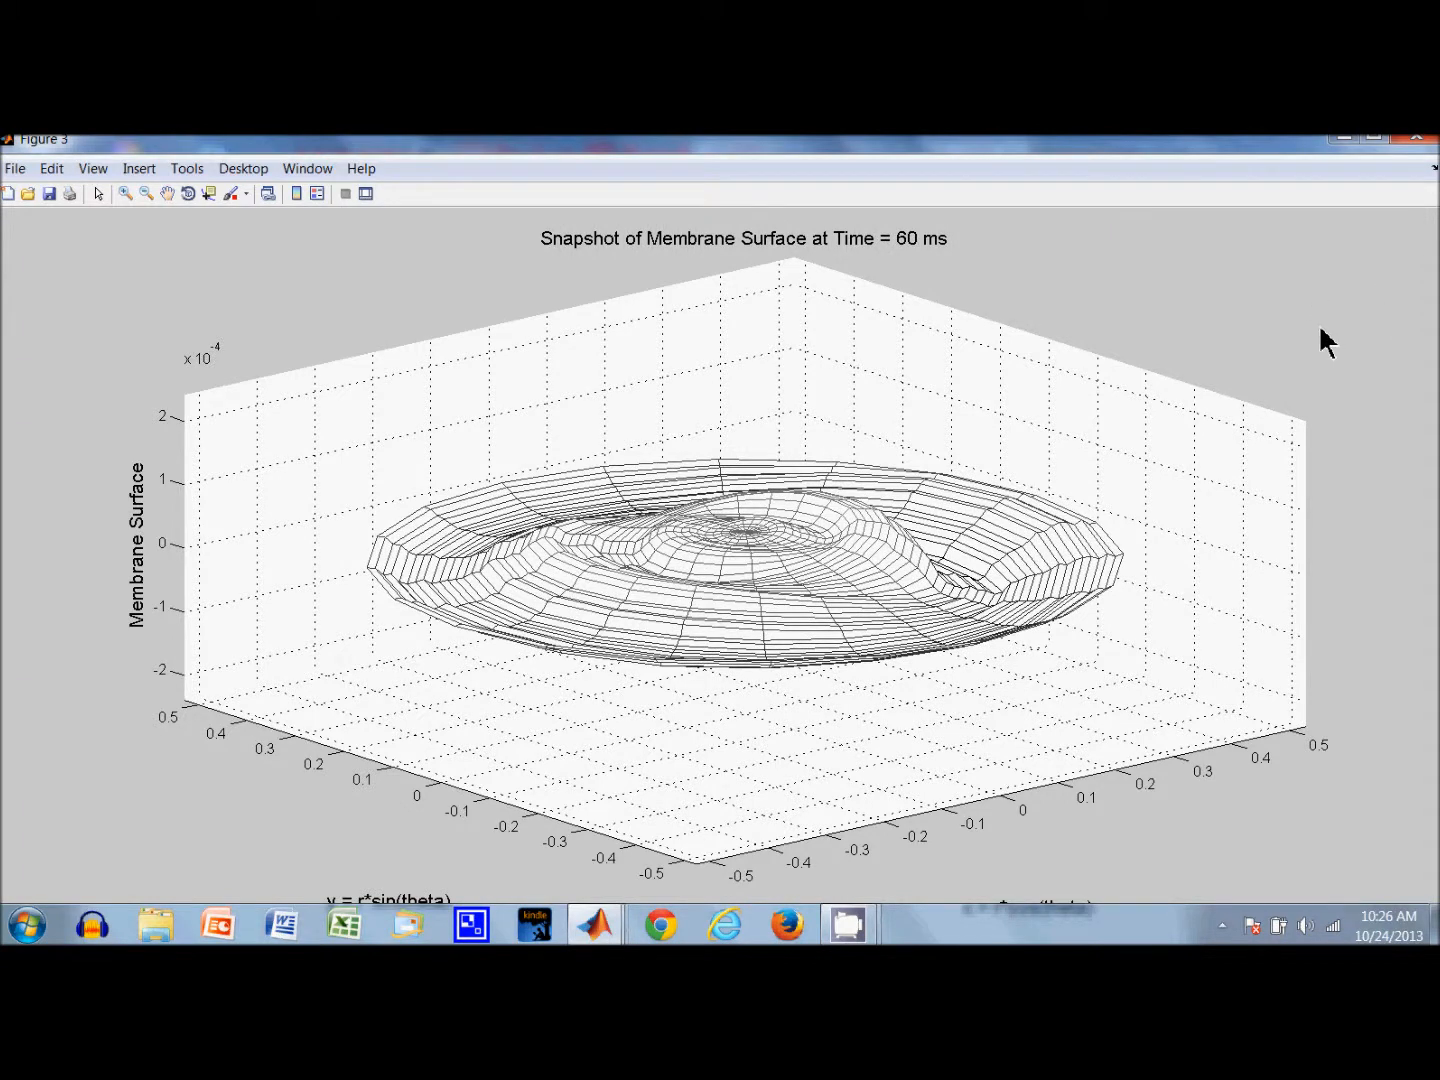